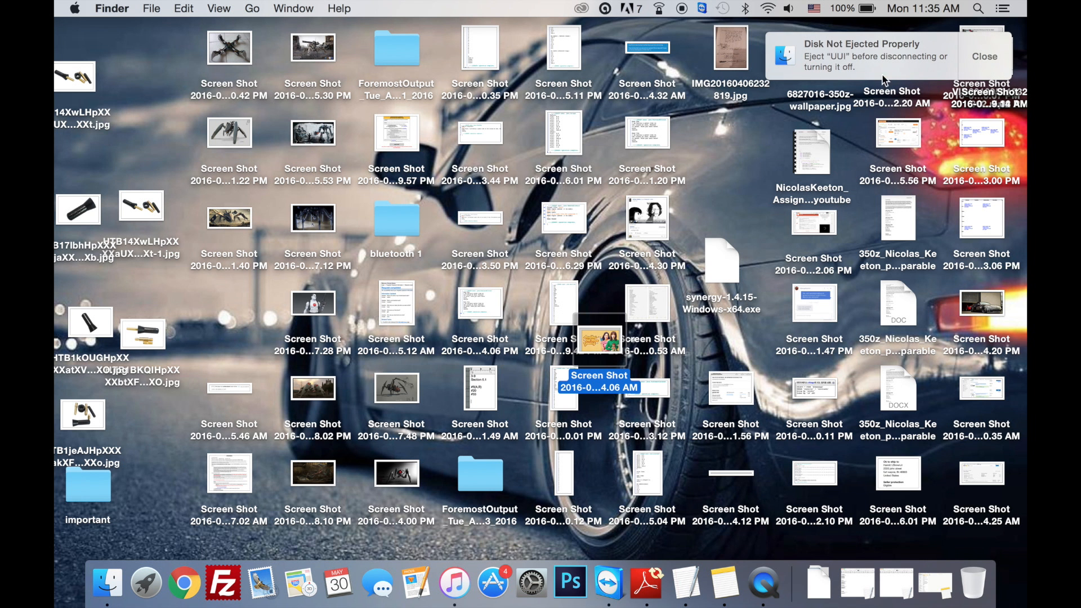
Step: Close the 'Disk Not Ejected Properly' warning for the UUI disk
click(984, 56)
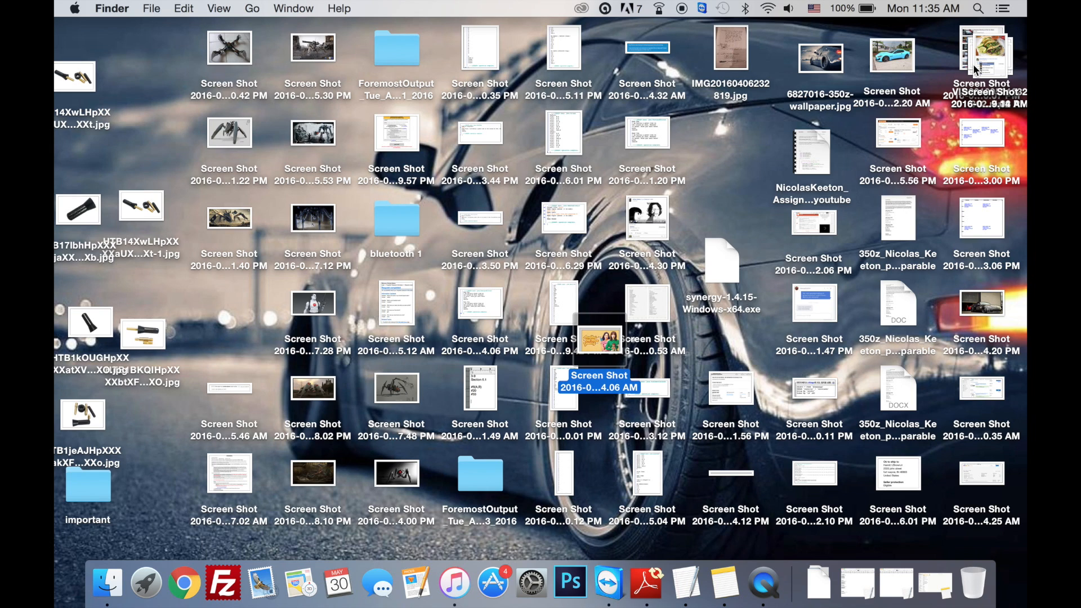
mouse_move(107, 583)
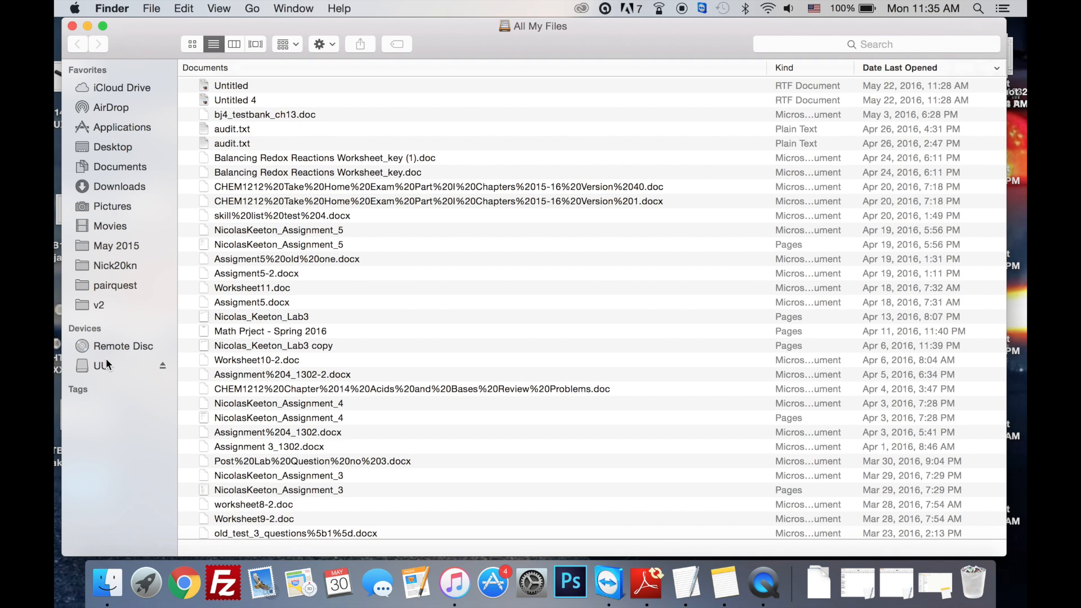
mouse_move(104, 366)
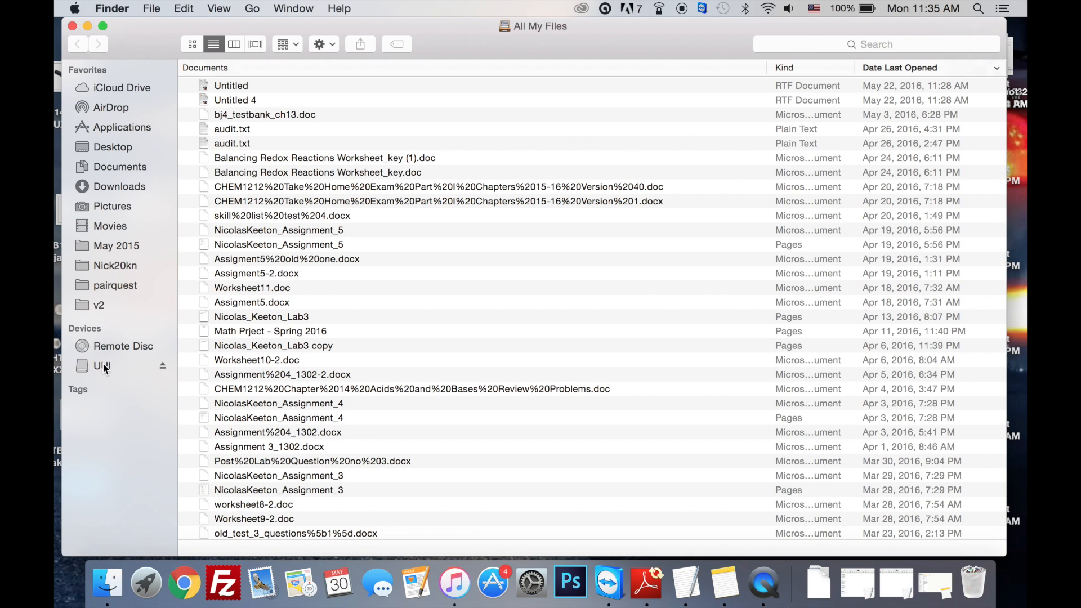
Step: Open the UUI drive from the sidebar and open its Music folder
click(102, 366)
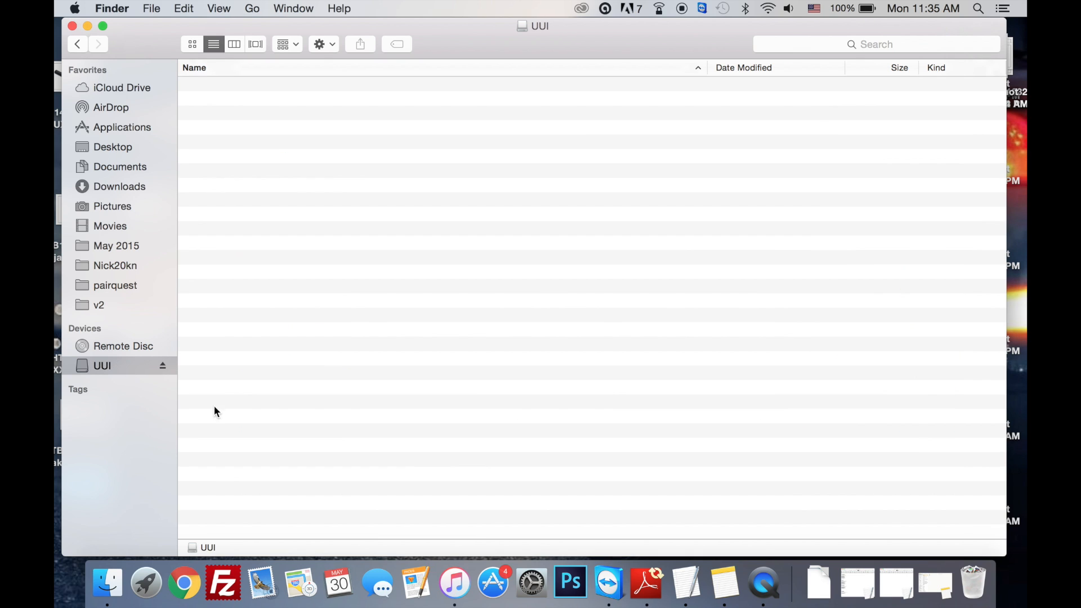
click(101, 365)
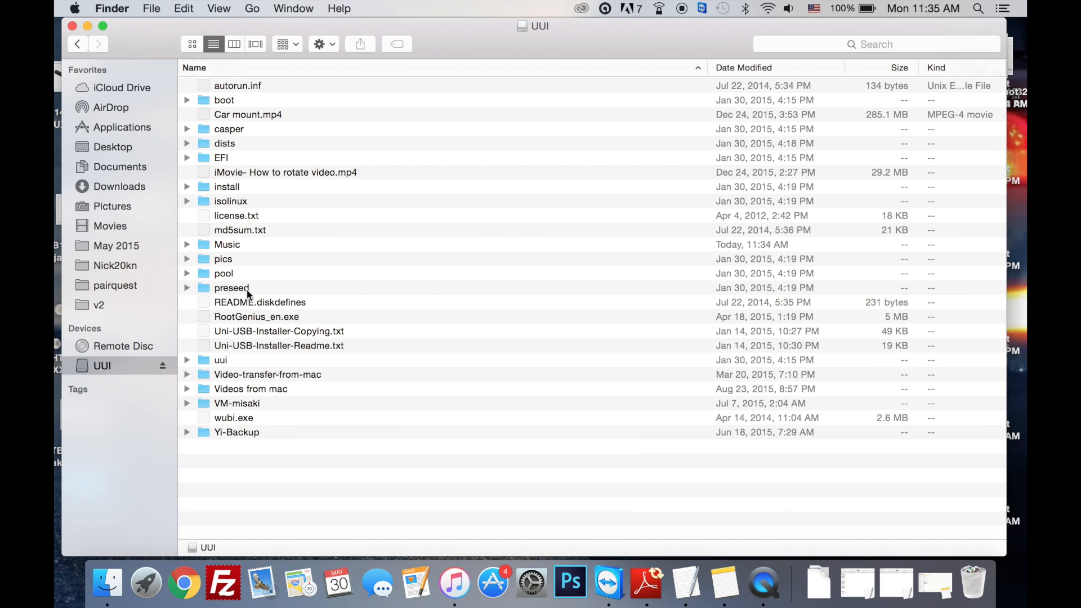
click(227, 243)
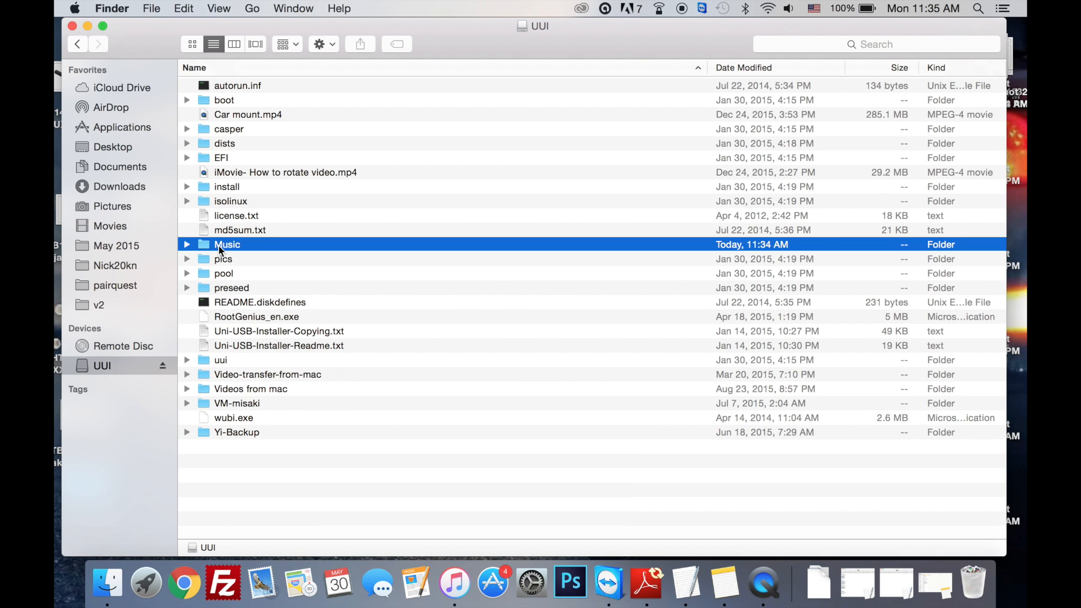
double_click(227, 243)
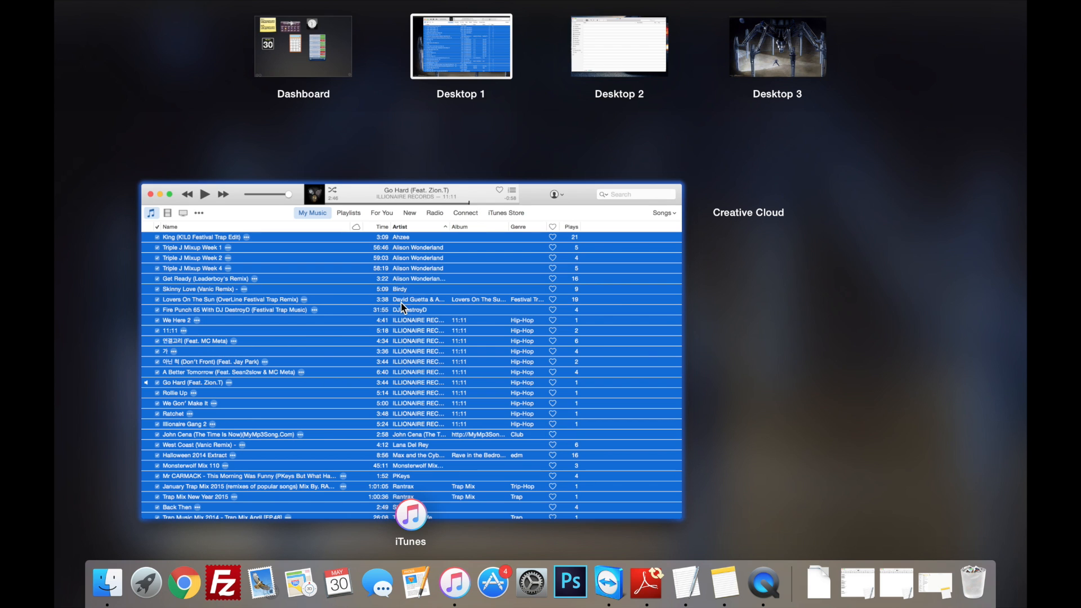
Step: Select every song in the iTunes library with Cmd+A and pick them up to drag
click(461, 46)
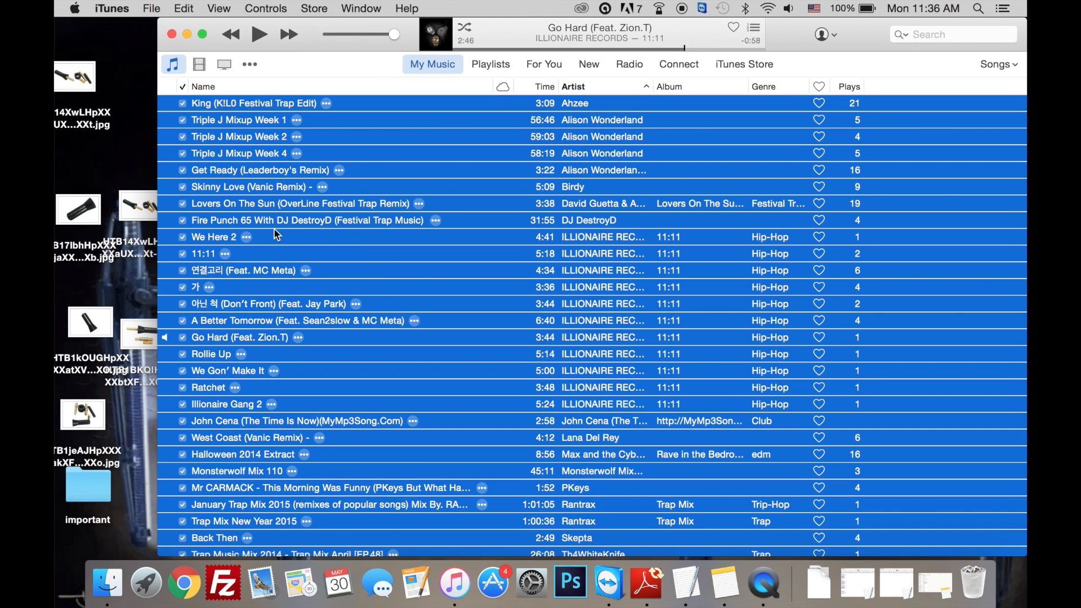
click(300, 203)
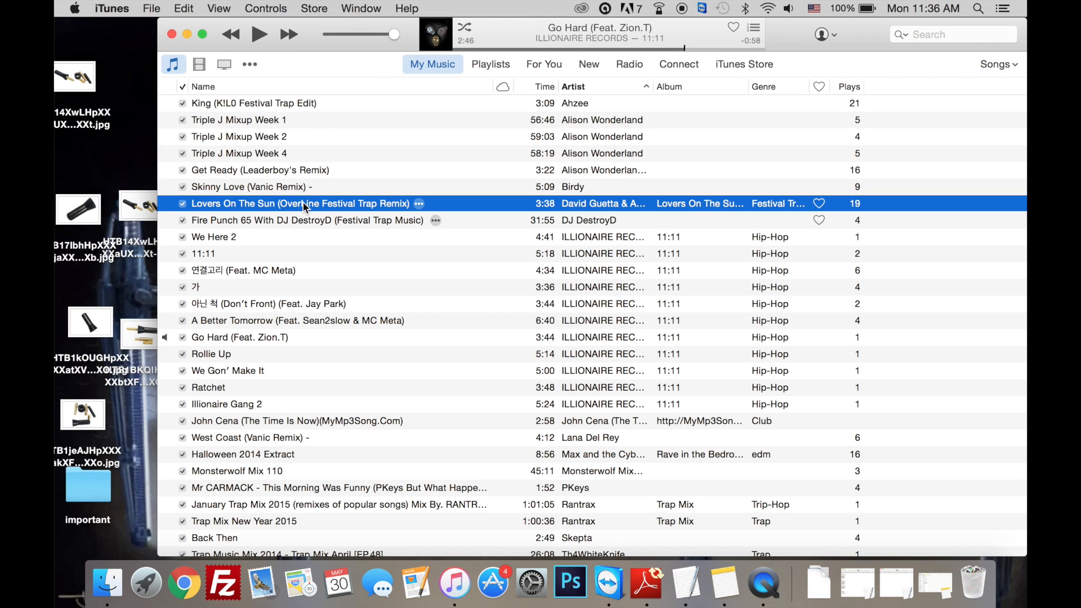
key(cmd+a)
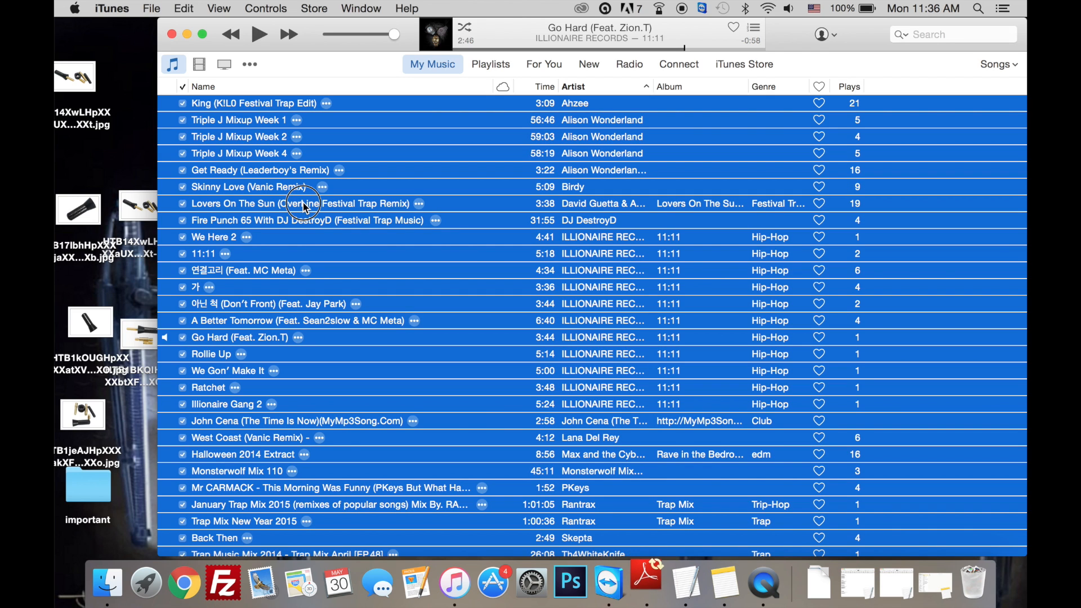
click(199, 65)
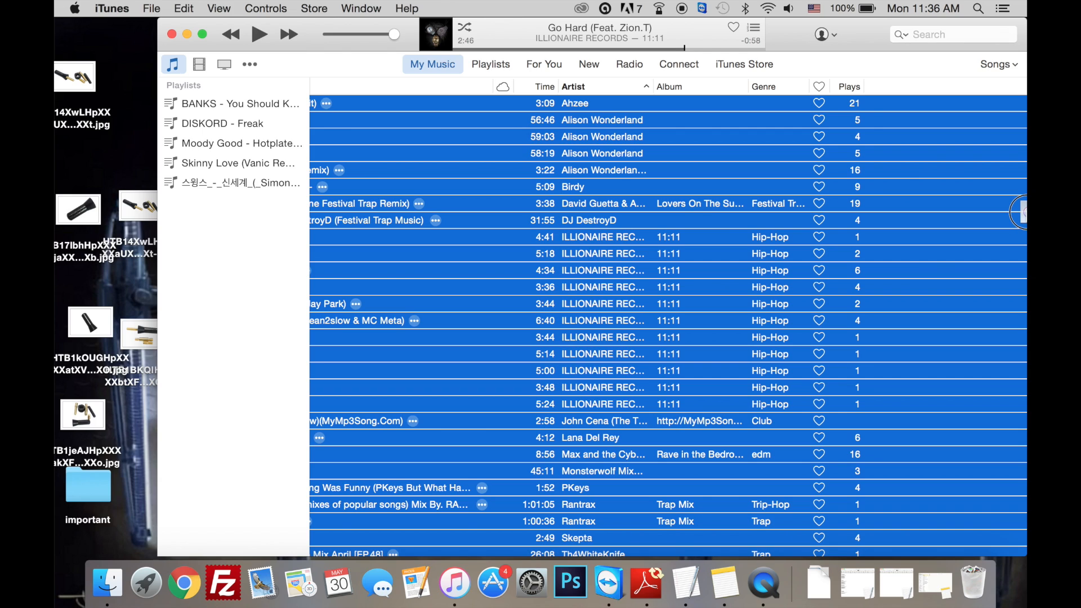